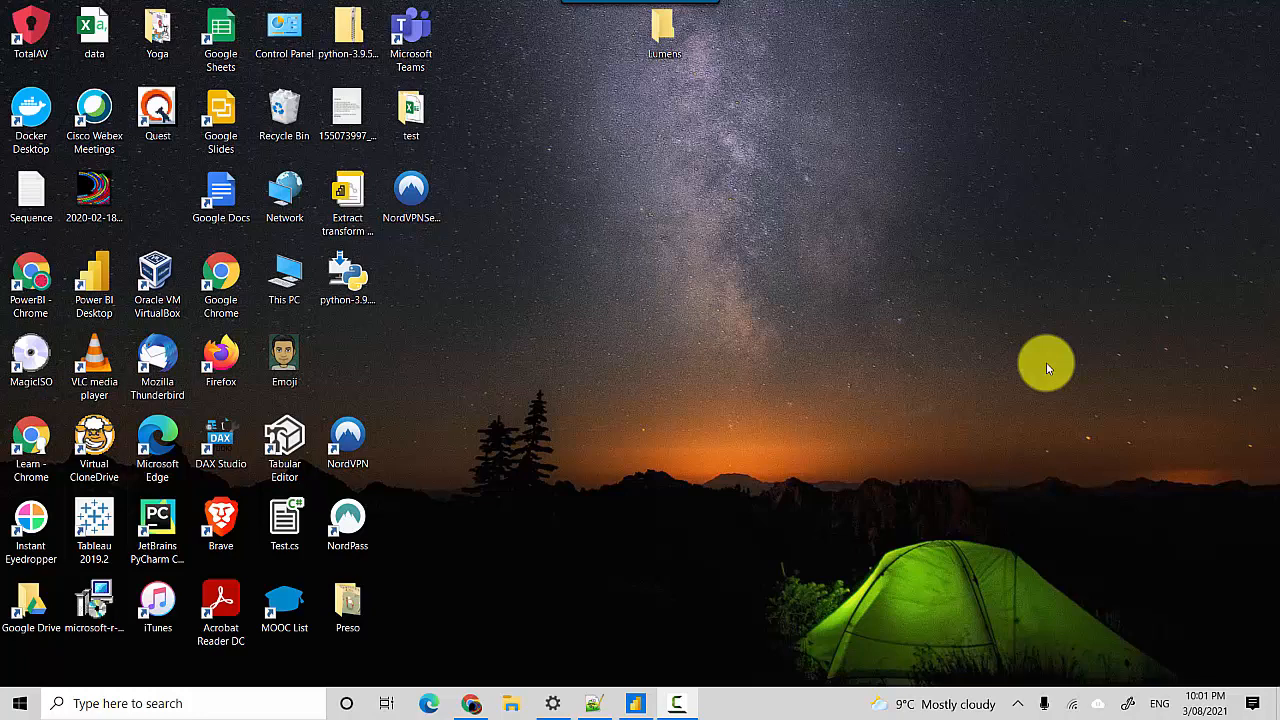
mouse_move(584, 670)
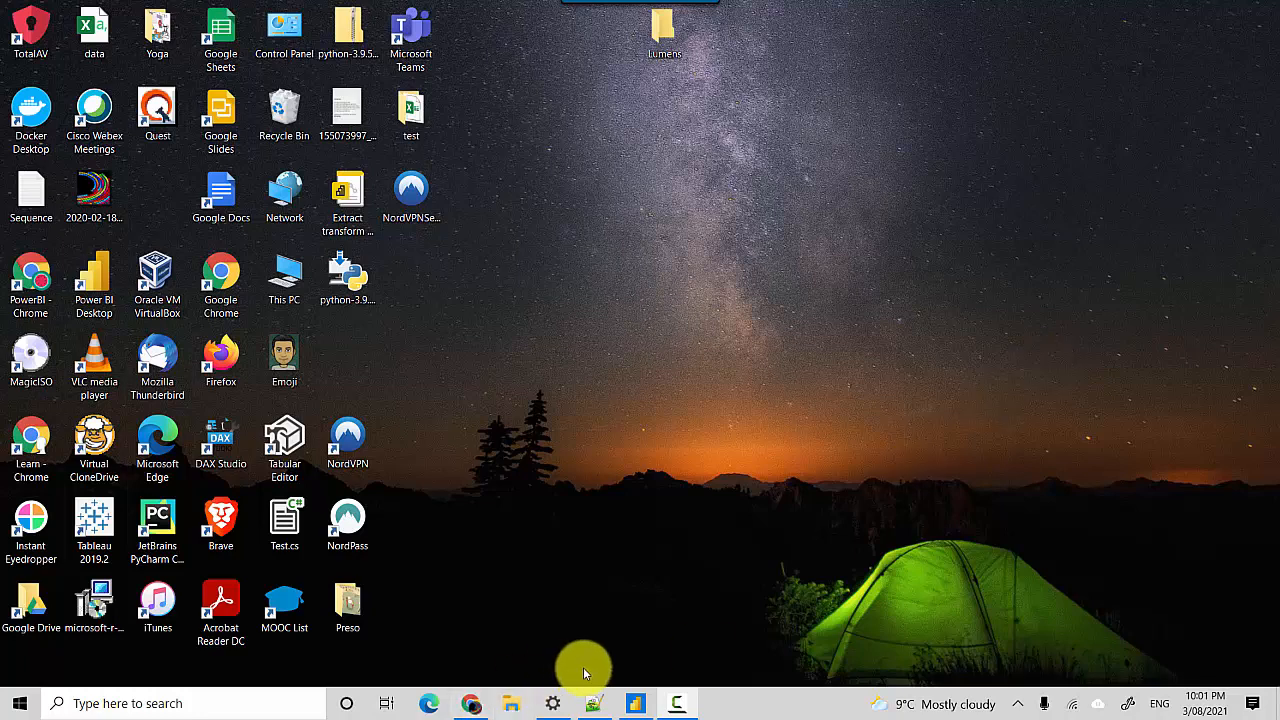
Bring the Denormalised Fact Tables report window to the front from the taskbar.
click(638, 702)
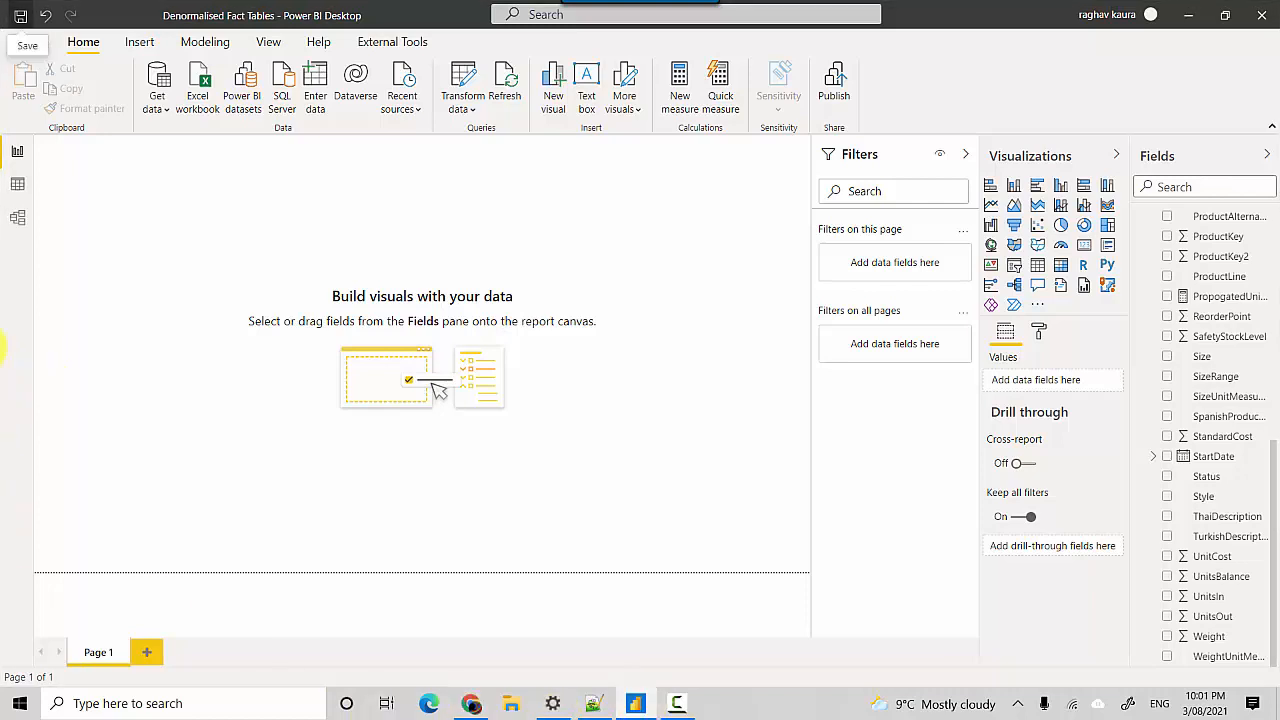
mouse_move(16, 218)
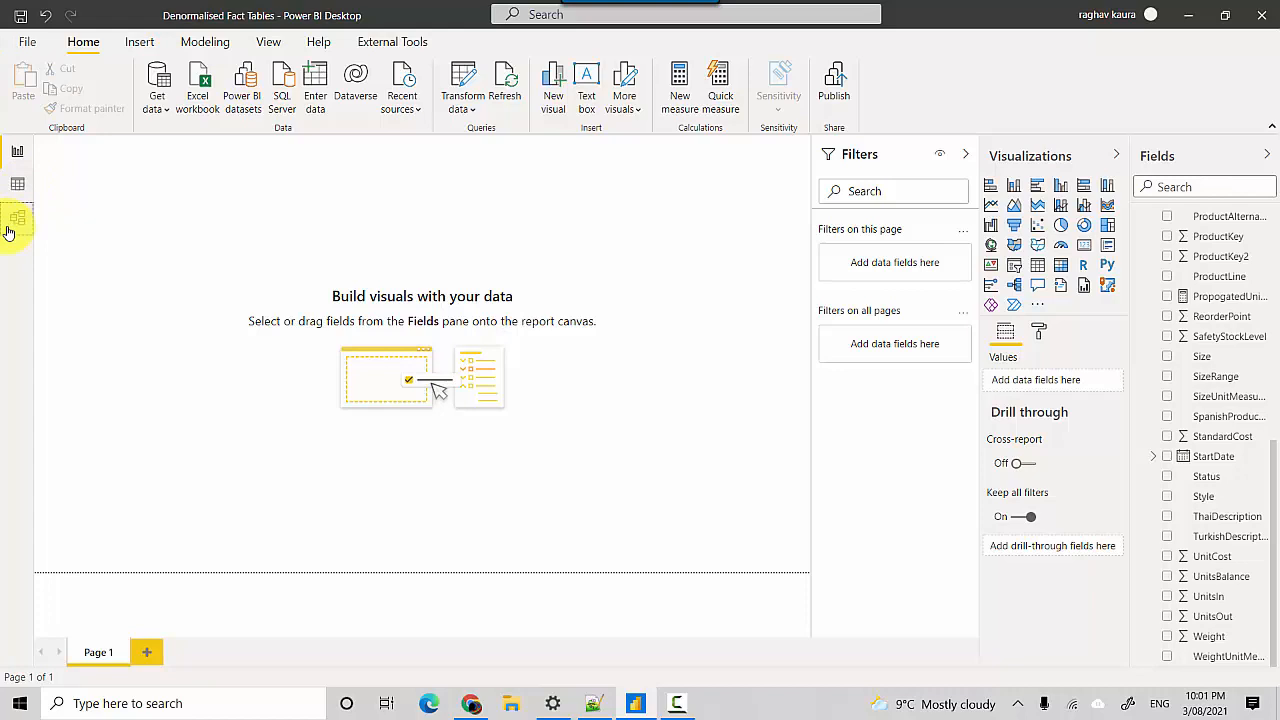
Switch to Model view and select FactProductInventory's PropogatedUnitsBalance measure to see its properties.
click(16, 216)
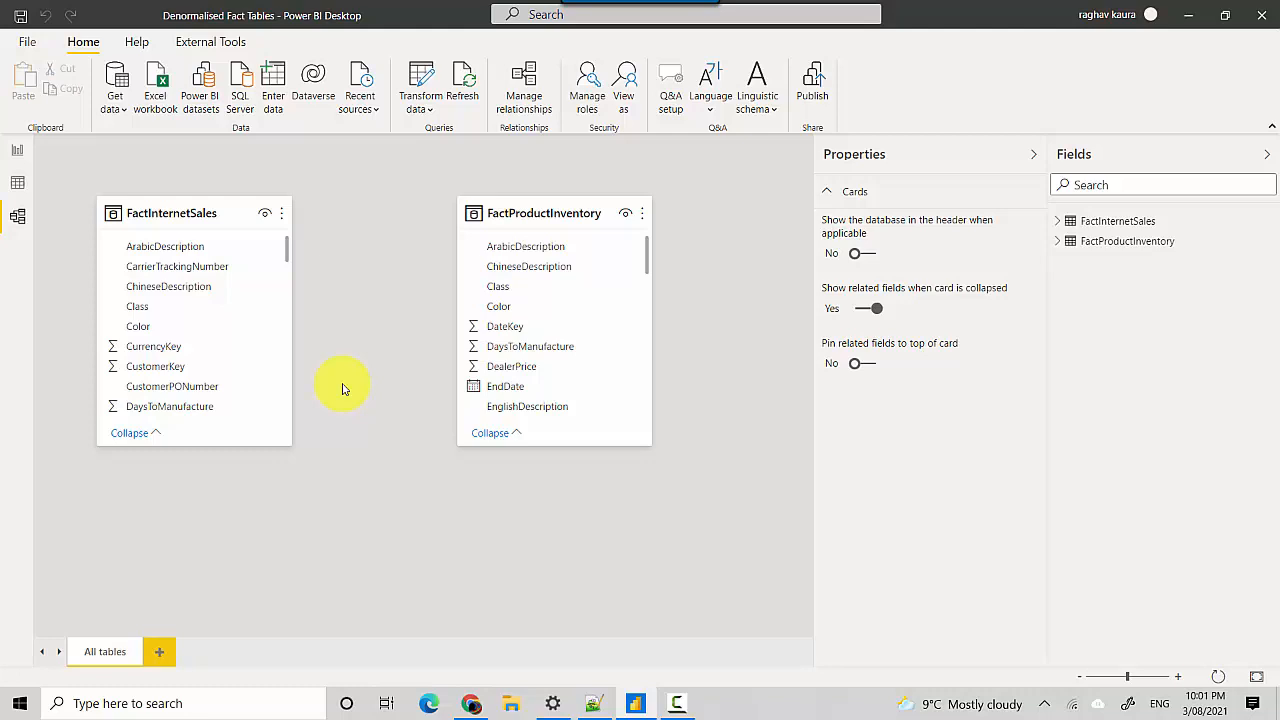
mouse_move(524, 306)
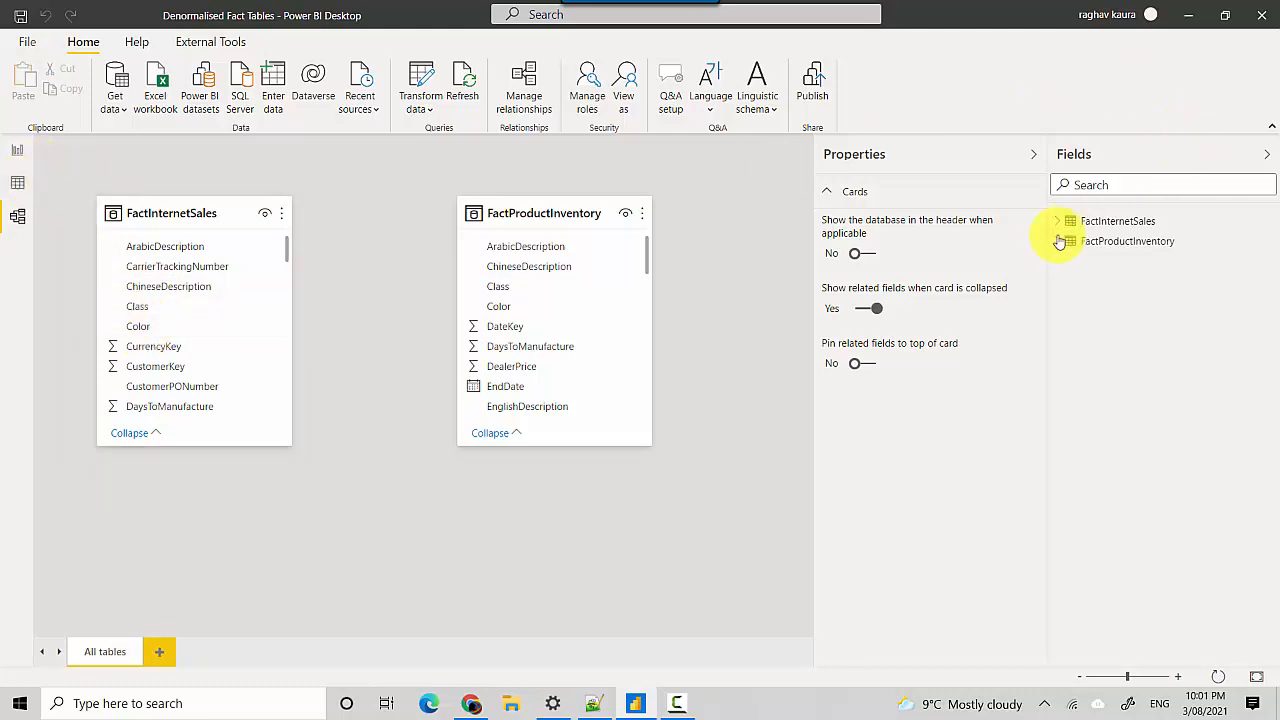
click(1056, 240)
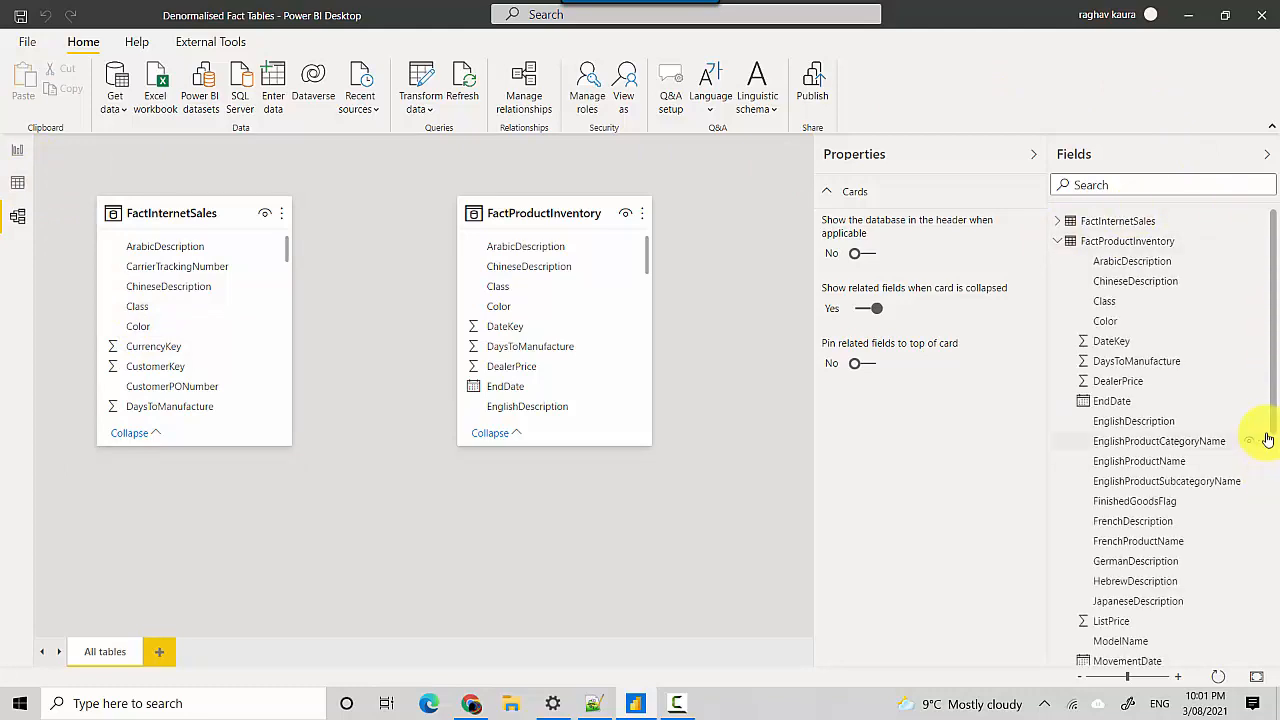
scroll(down, 3)
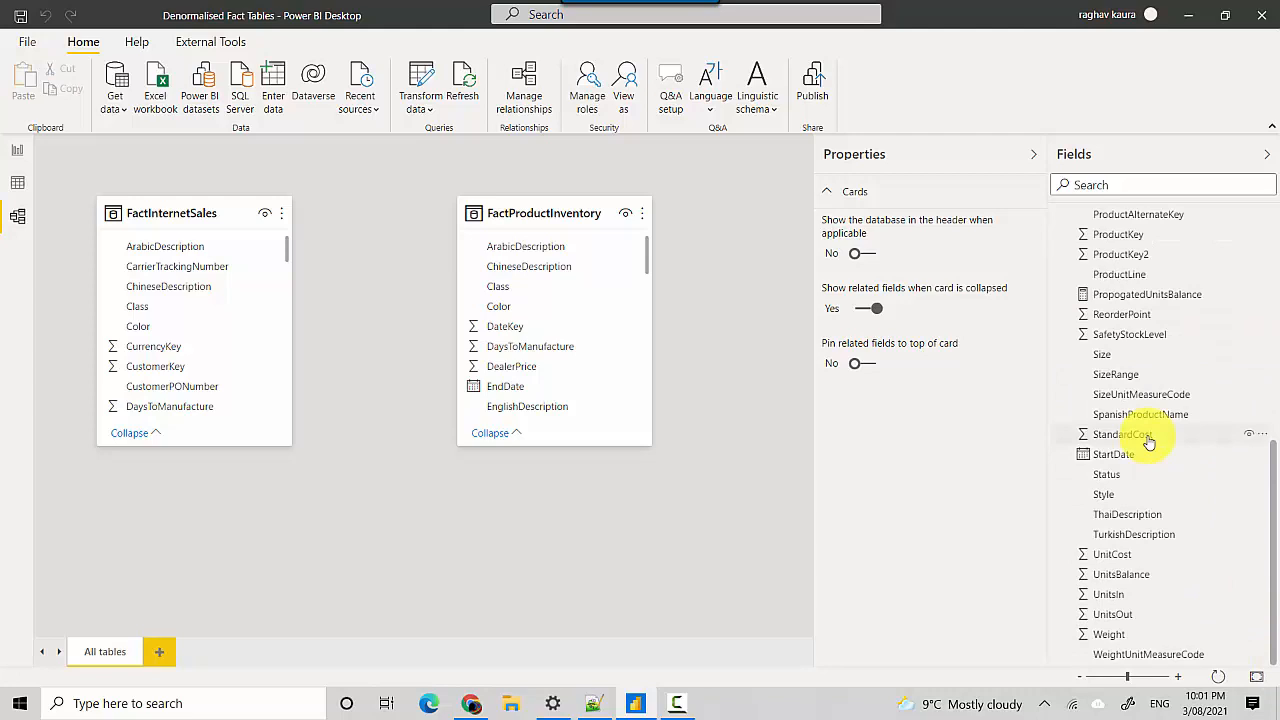
click(1146, 294)
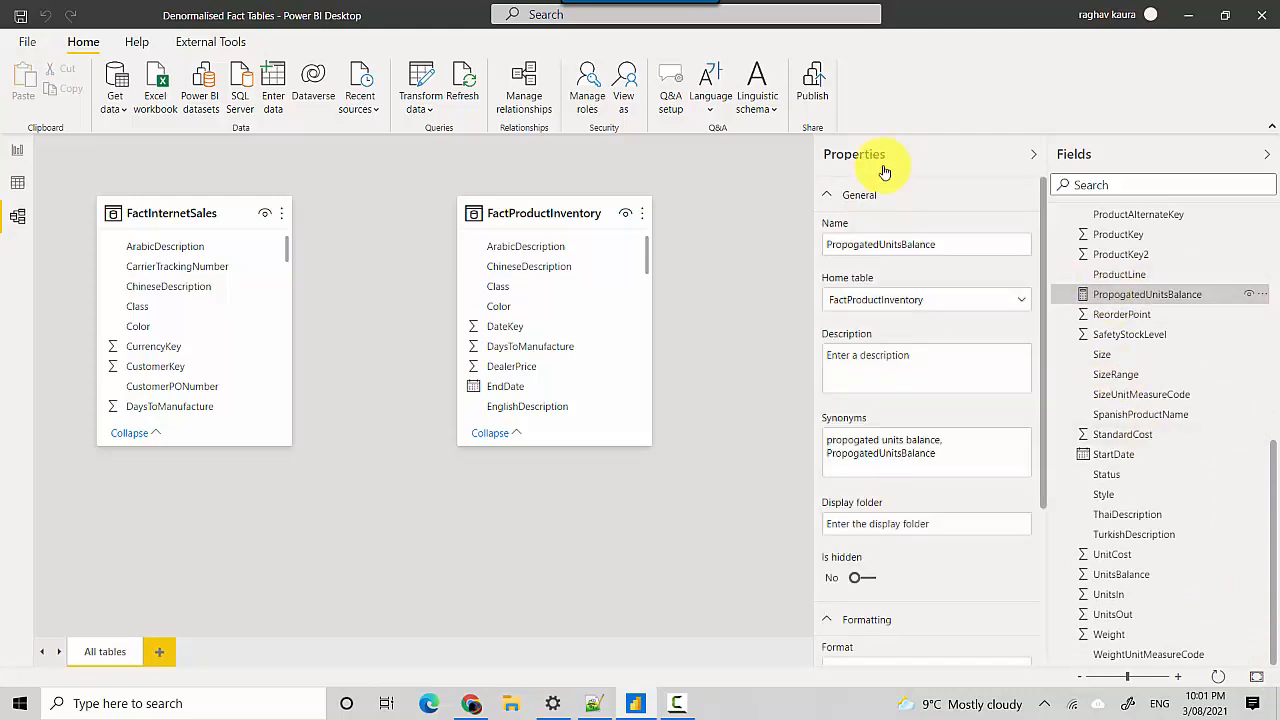
mouse_move(18, 150)
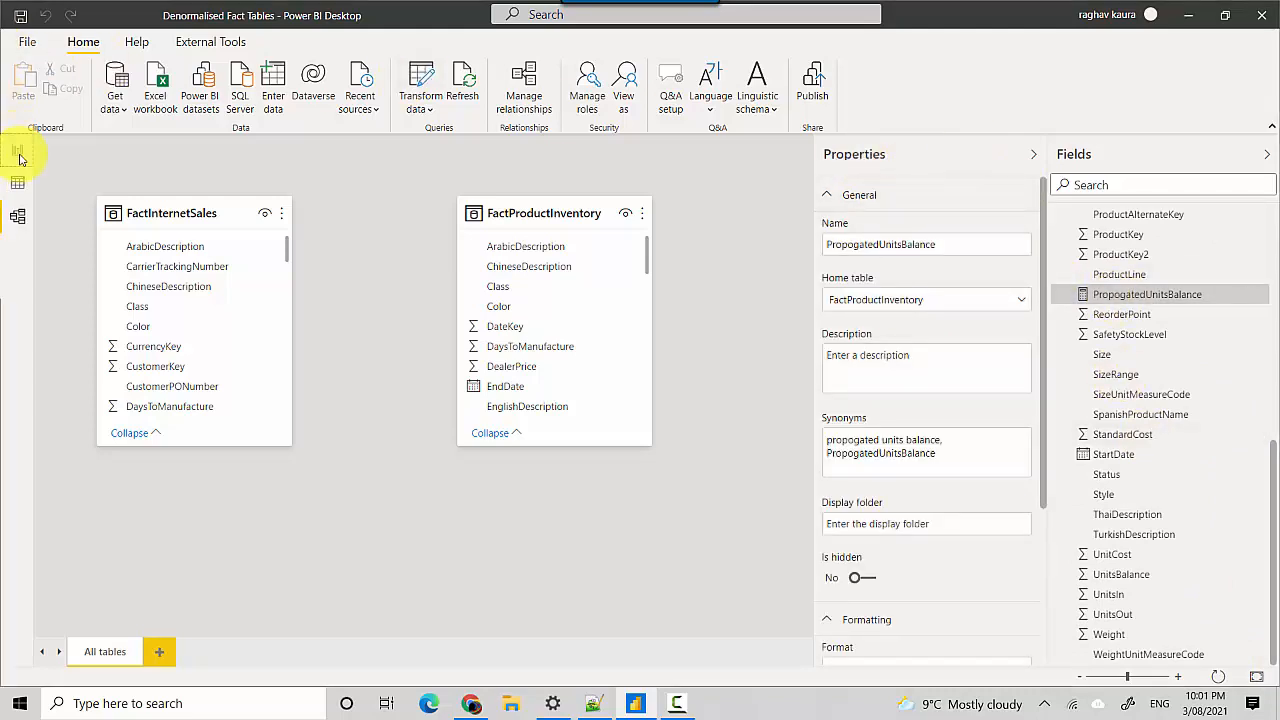
Return to Report view with PropogatedUnitsBalance's CALCULATE/TREATAS formula shown in the formula bar.
click(16, 154)
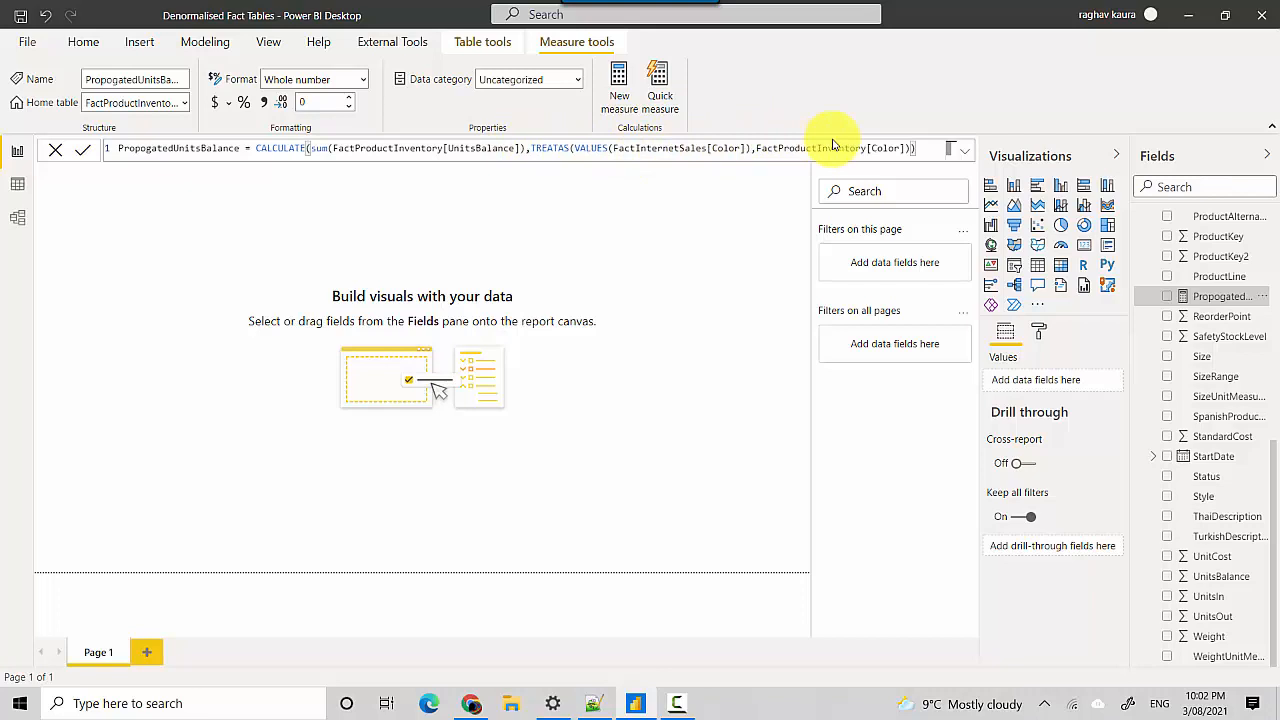
mouse_move(828, 140)
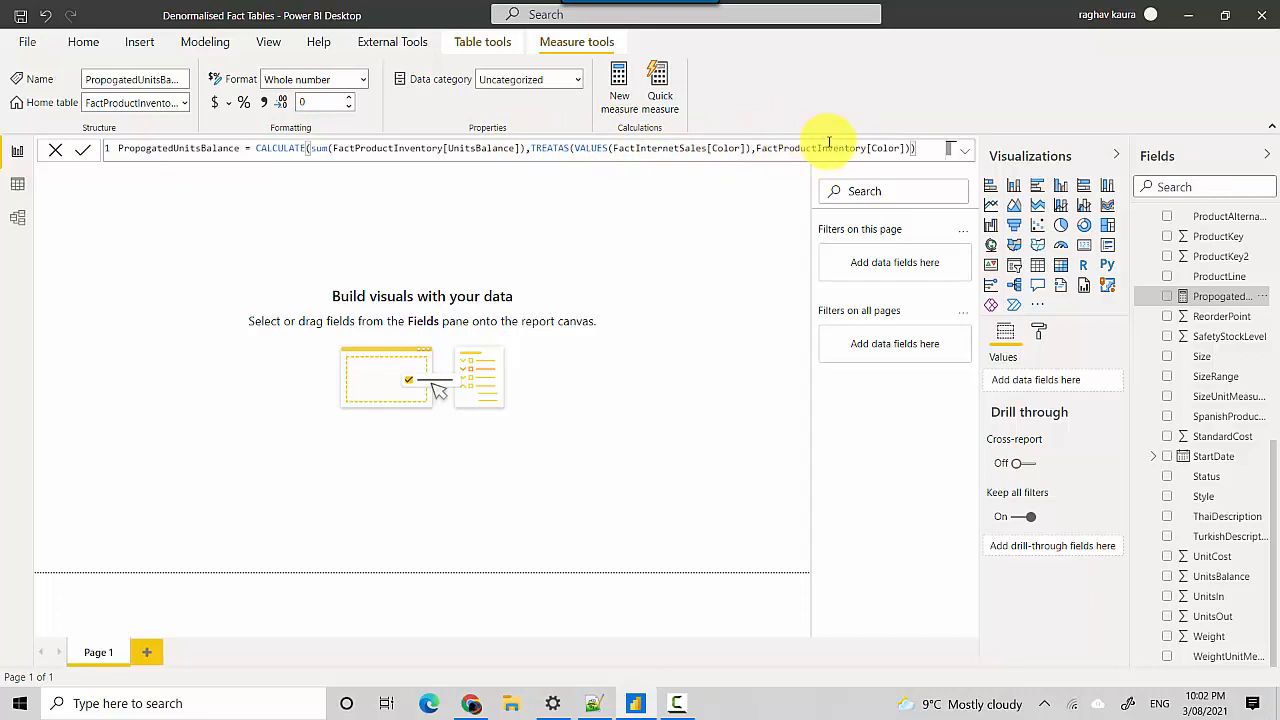
mouse_move(920, 190)
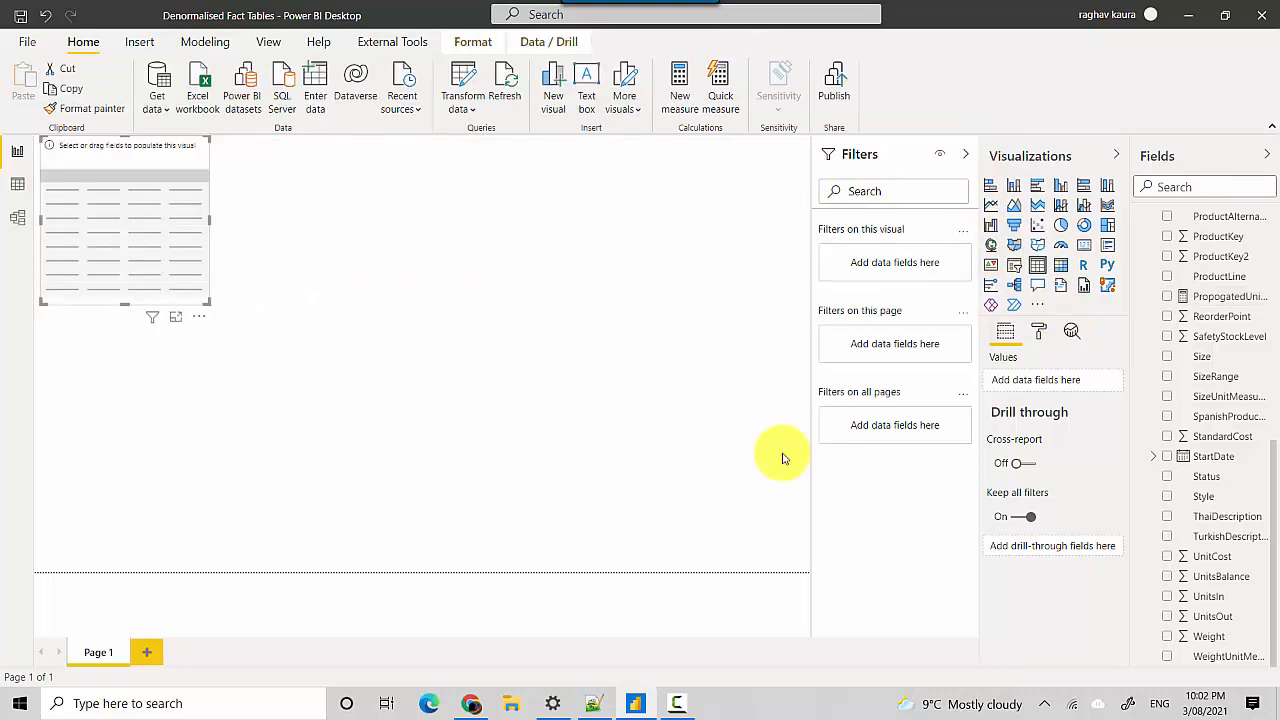
mouse_move(1168, 300)
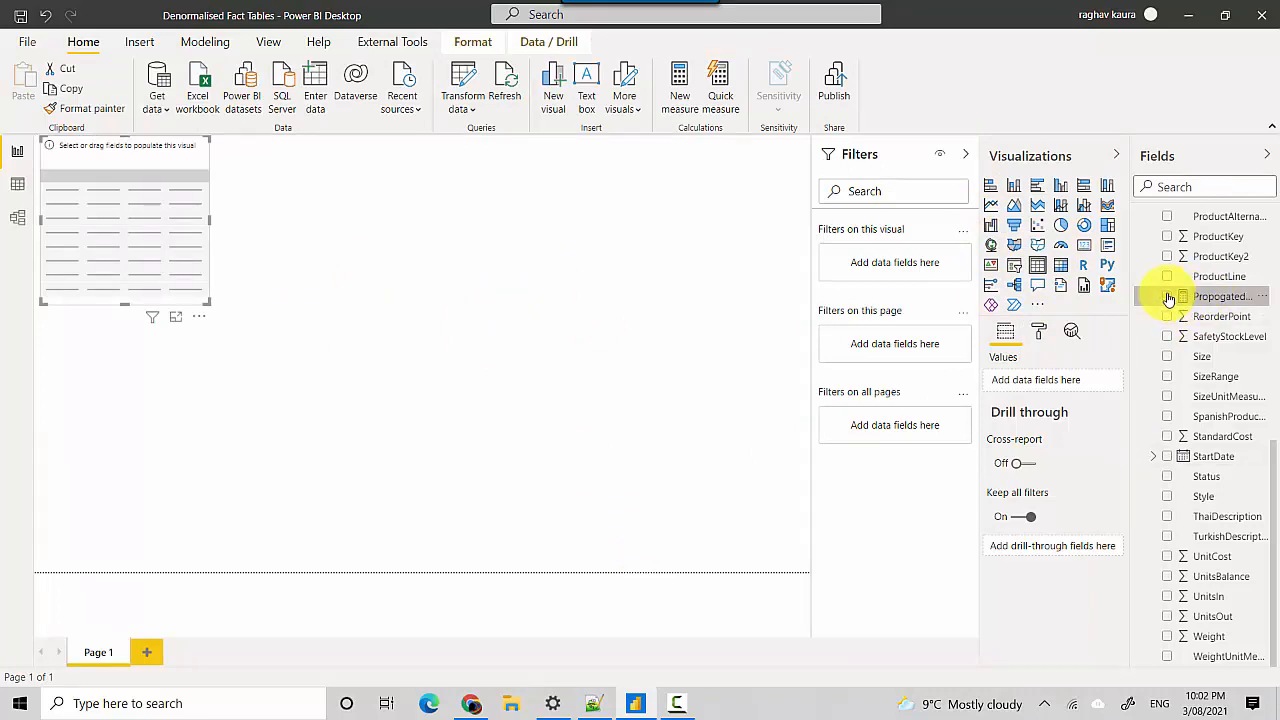
Fill the new table with PropogatedUnitsBalance broken down by FactInternetSales Color.
click(1168, 300)
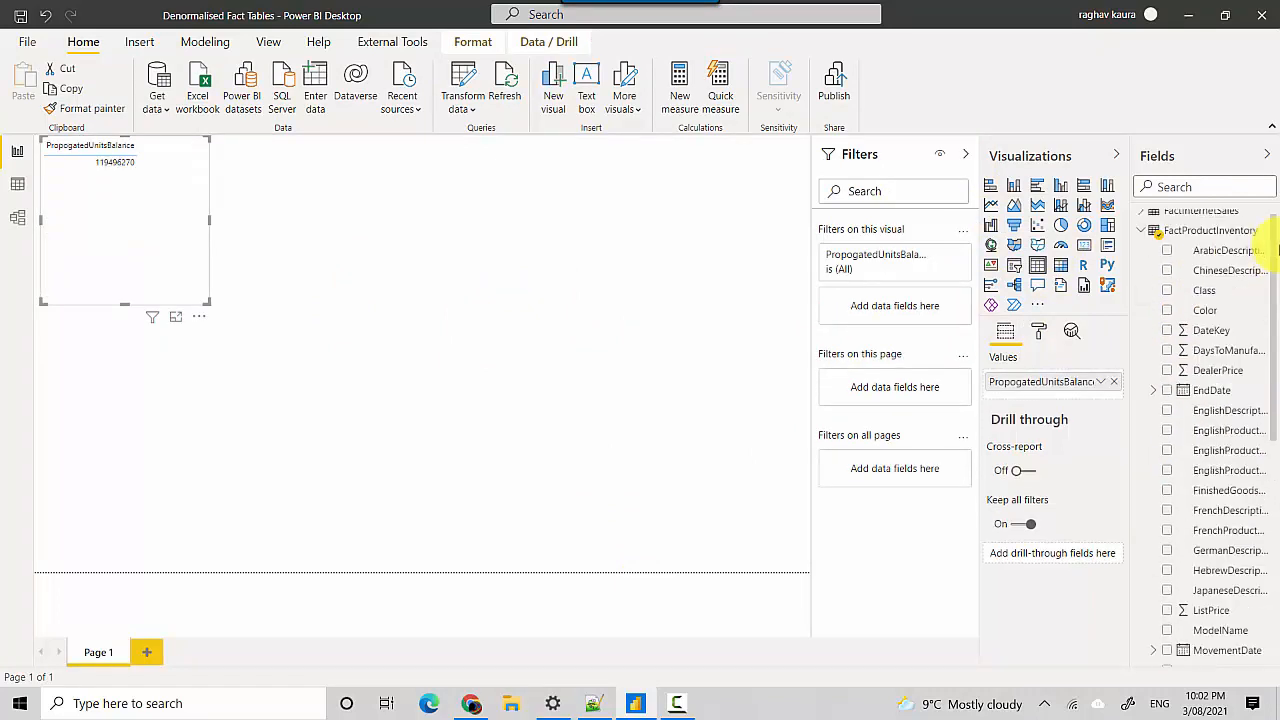
click(1180, 210)
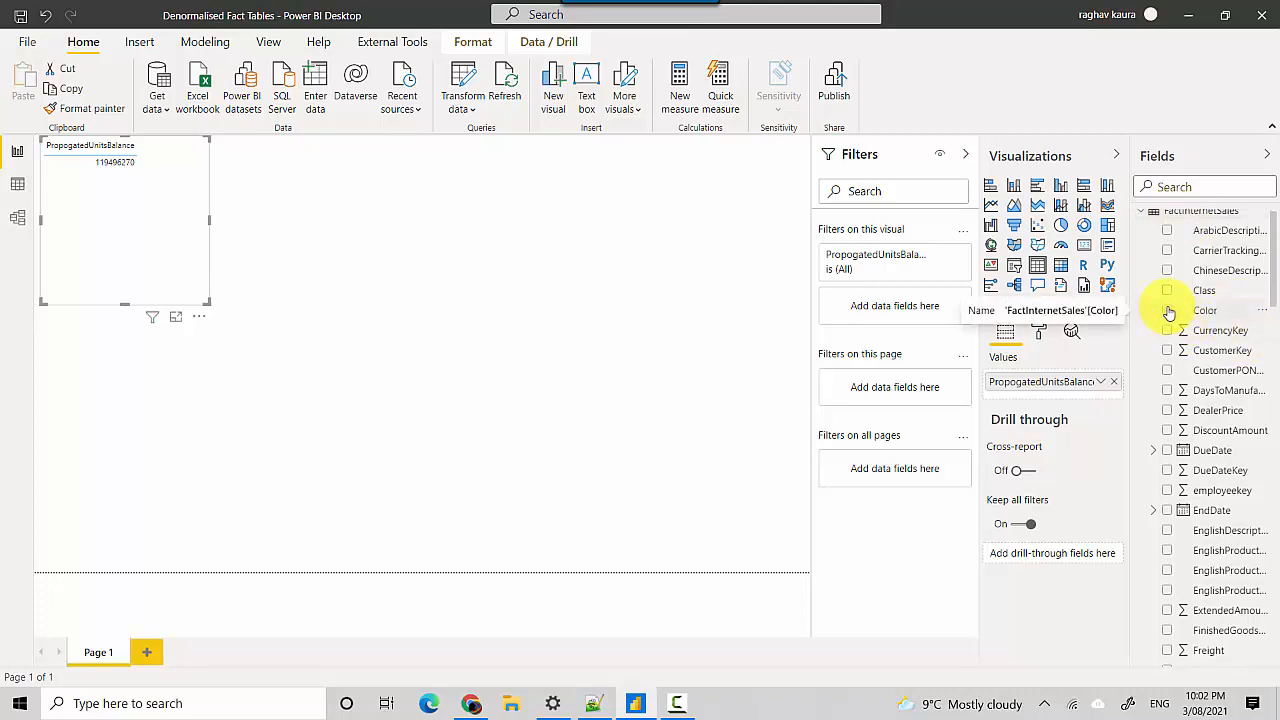
click(1168, 310)
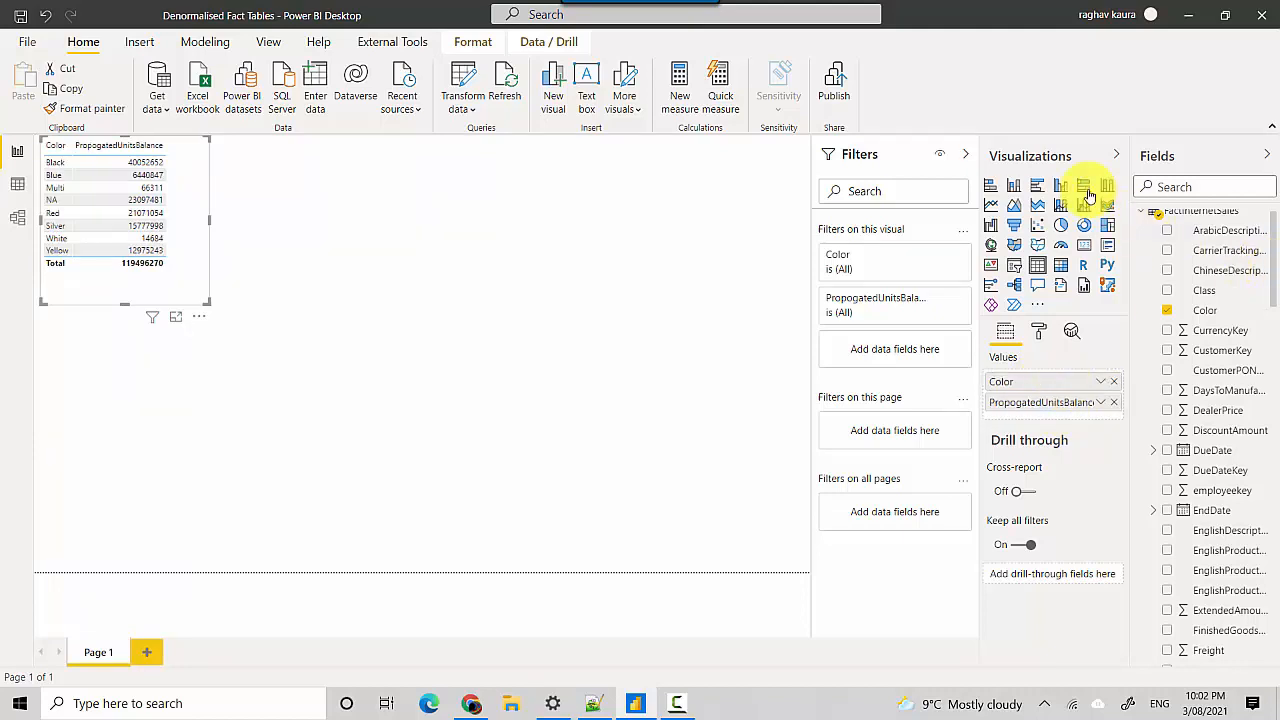
mouse_move(1140, 218)
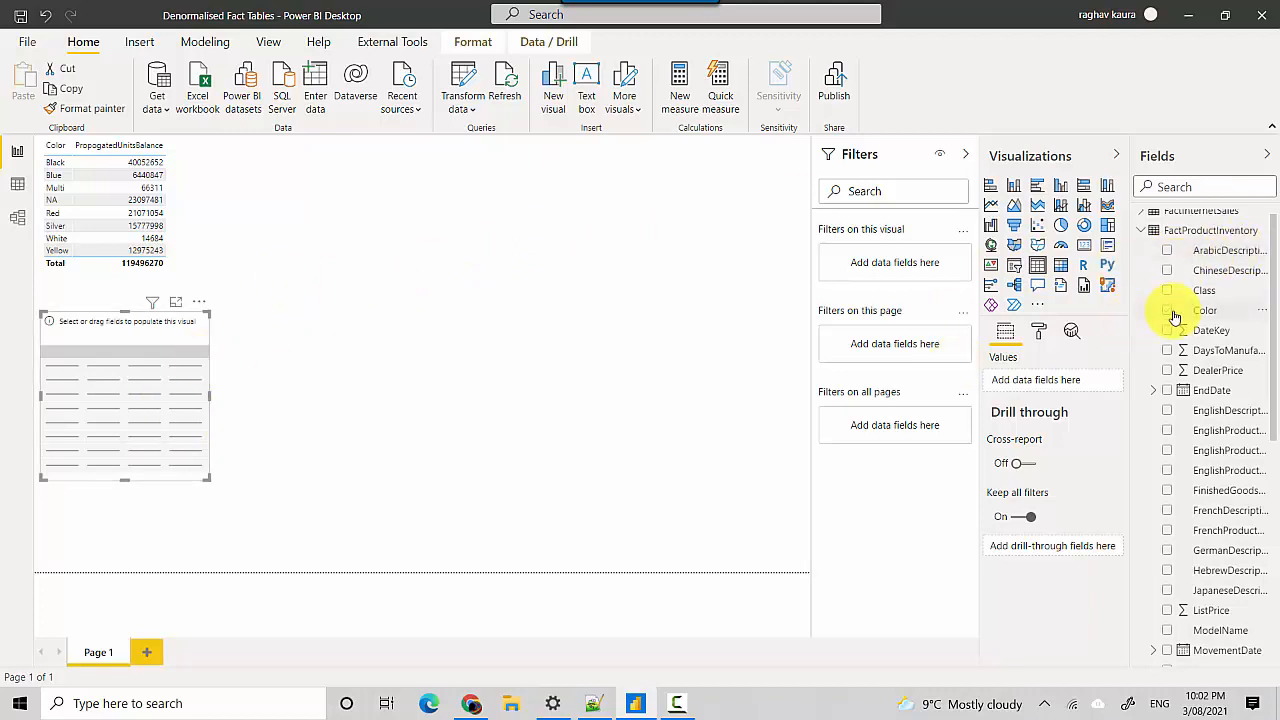
Fill the second table with UnitsBalance broken down by FactProductInventory Color.
click(1168, 310)
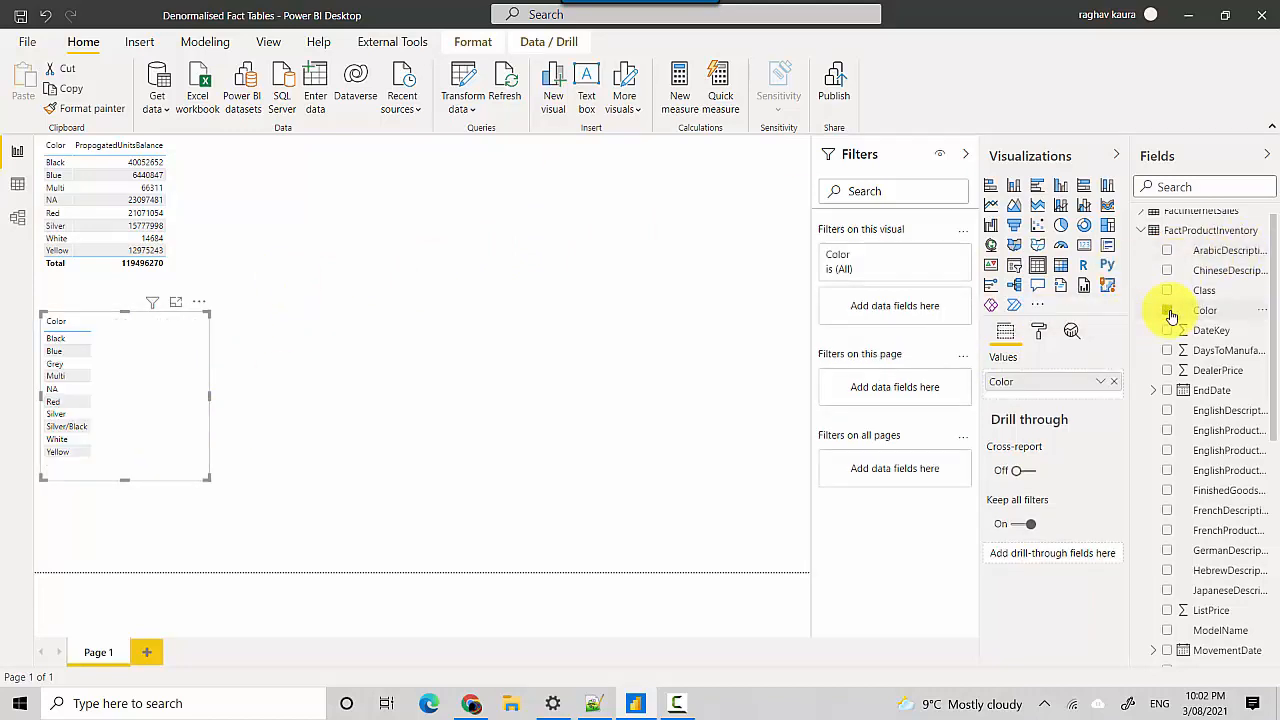
click(1168, 310)
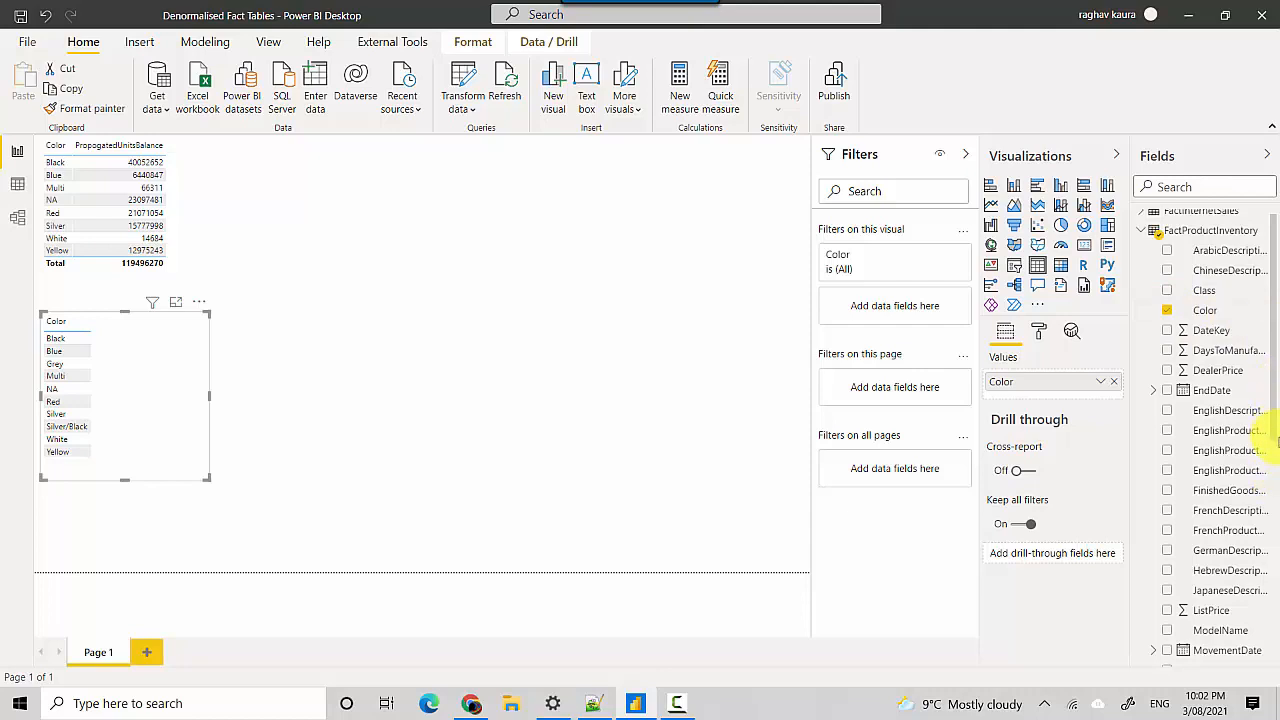
scroll(down, 3)
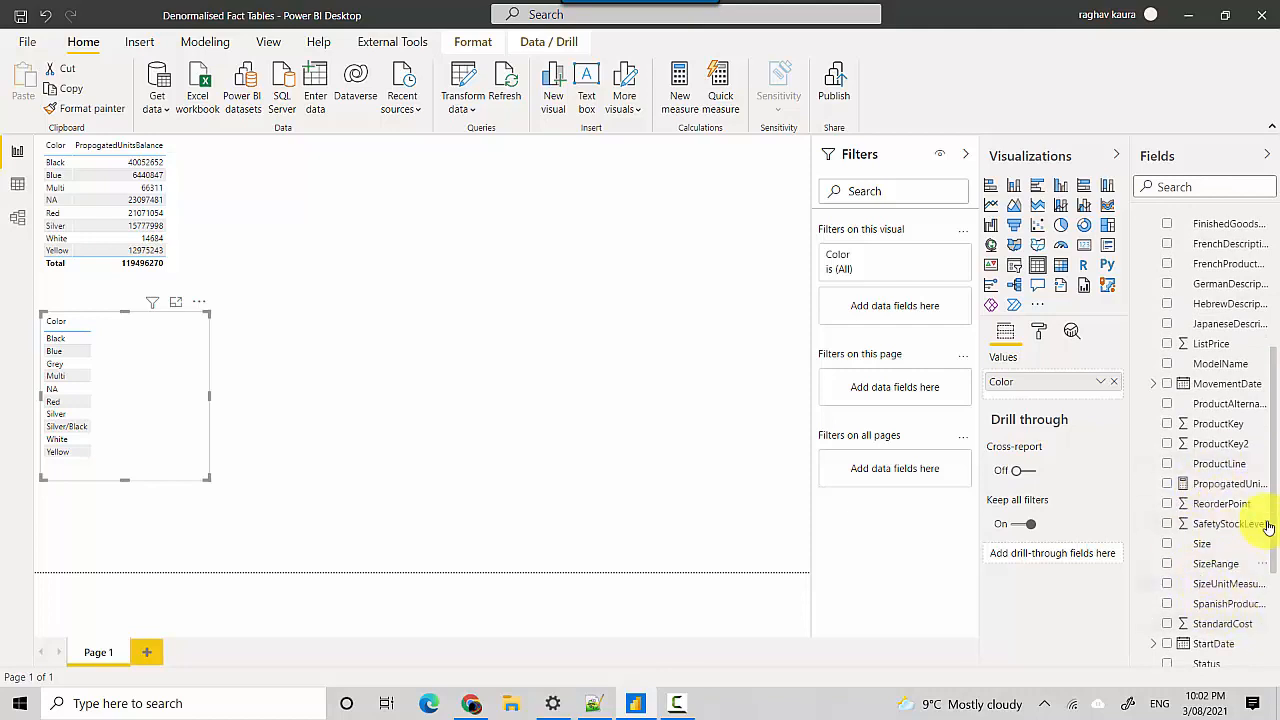
scroll(down, 3)
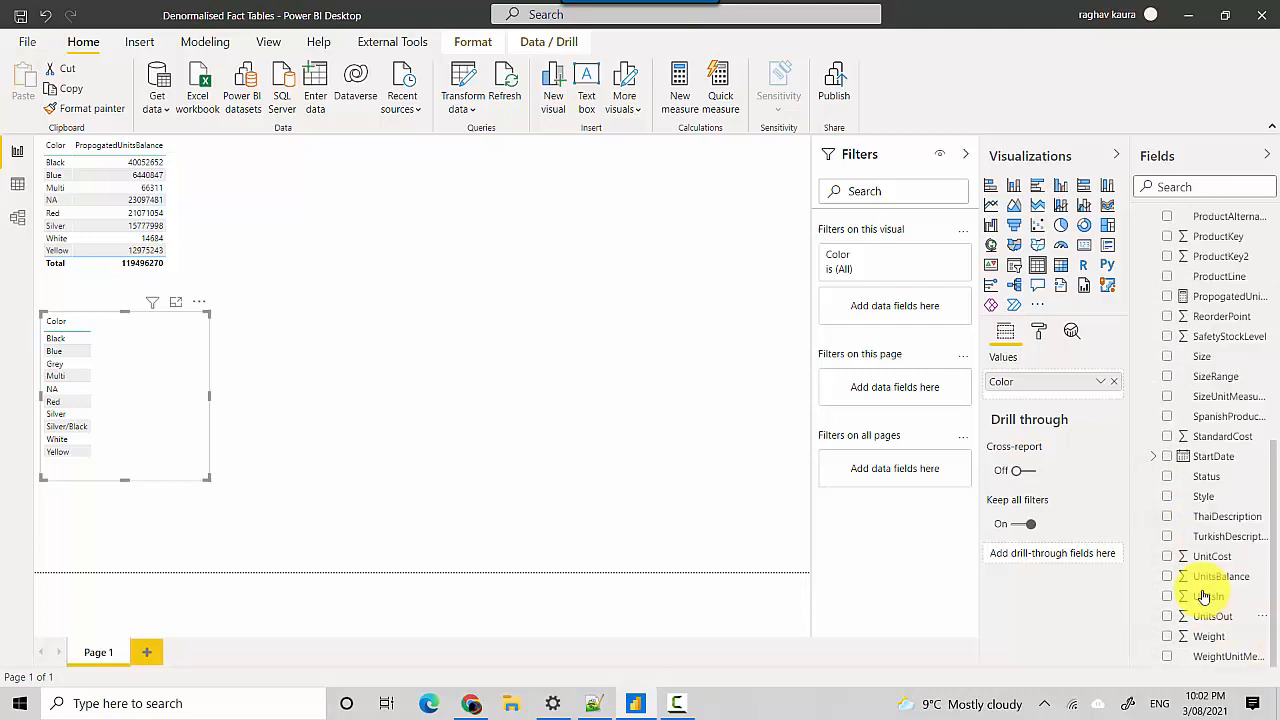
click(1166, 576)
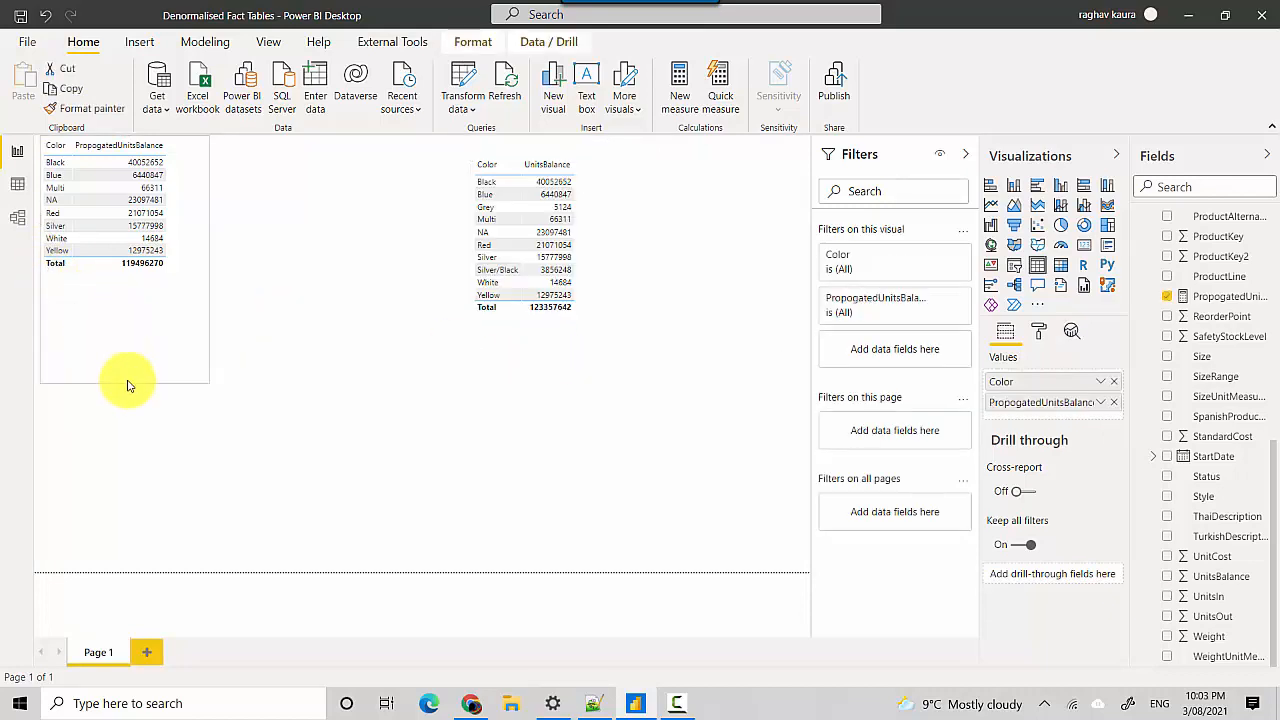
click(84, 184)
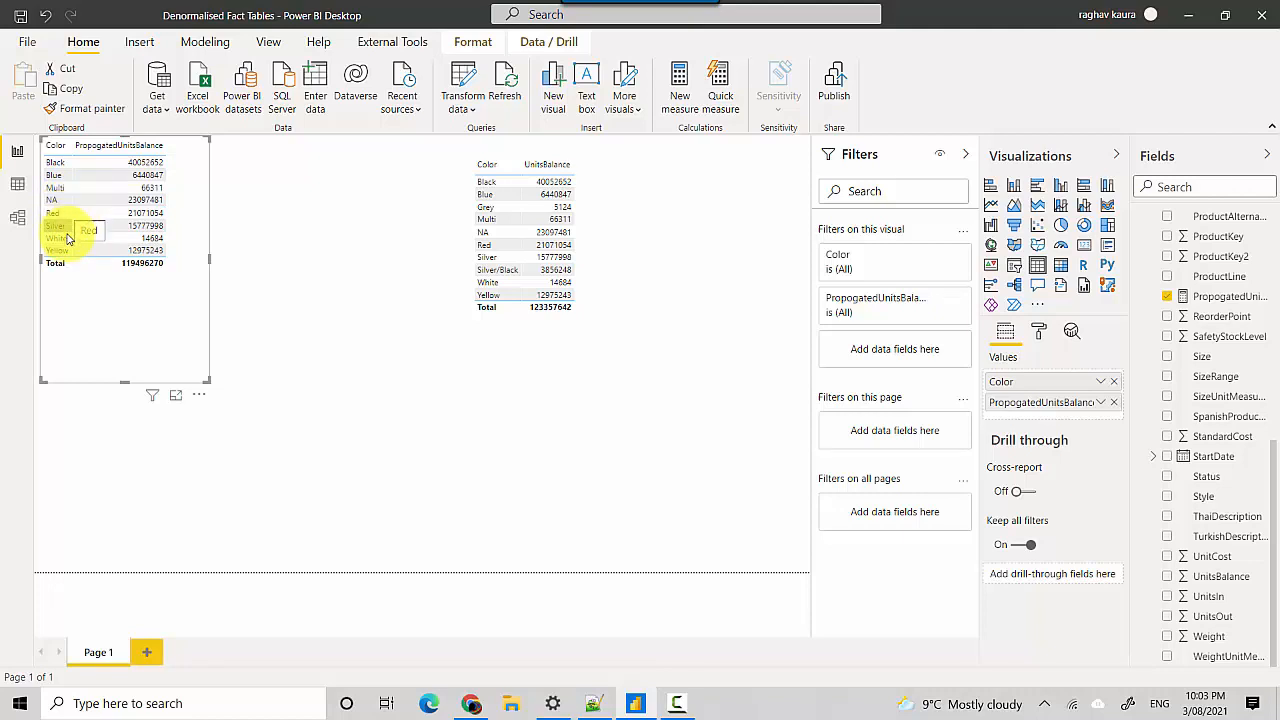
mouse_move(98, 188)
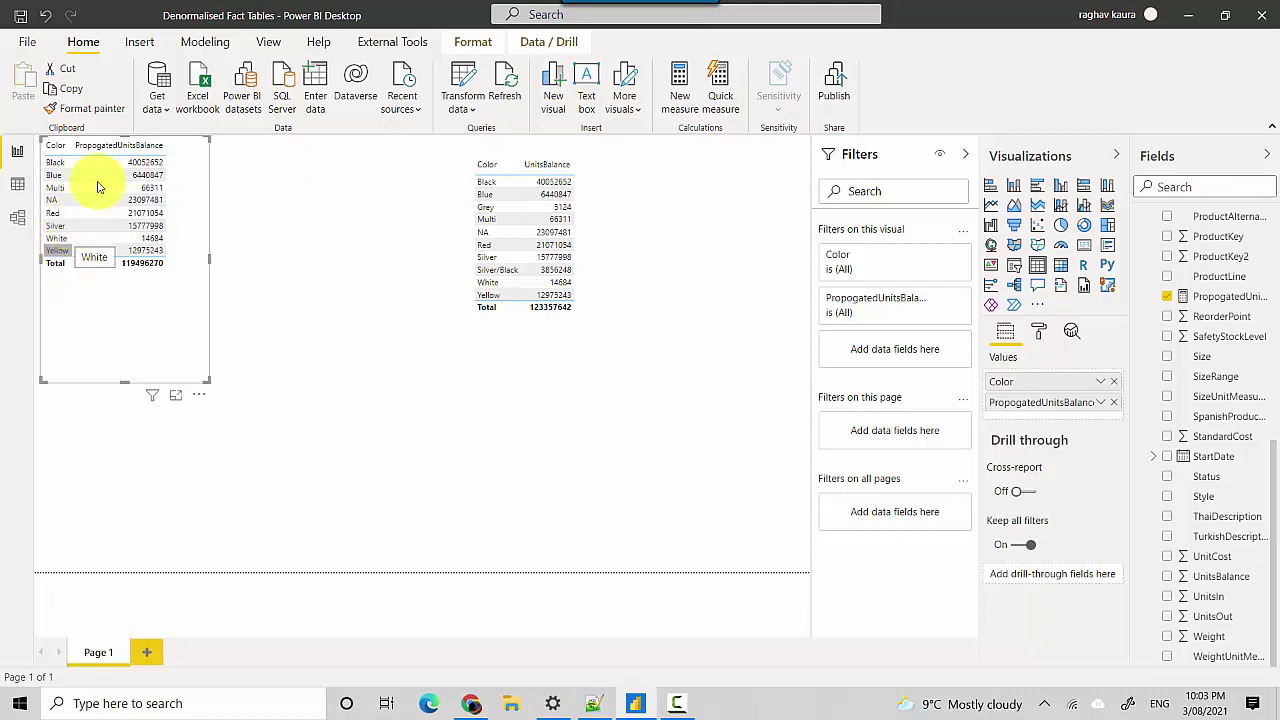
mouse_move(100, 340)
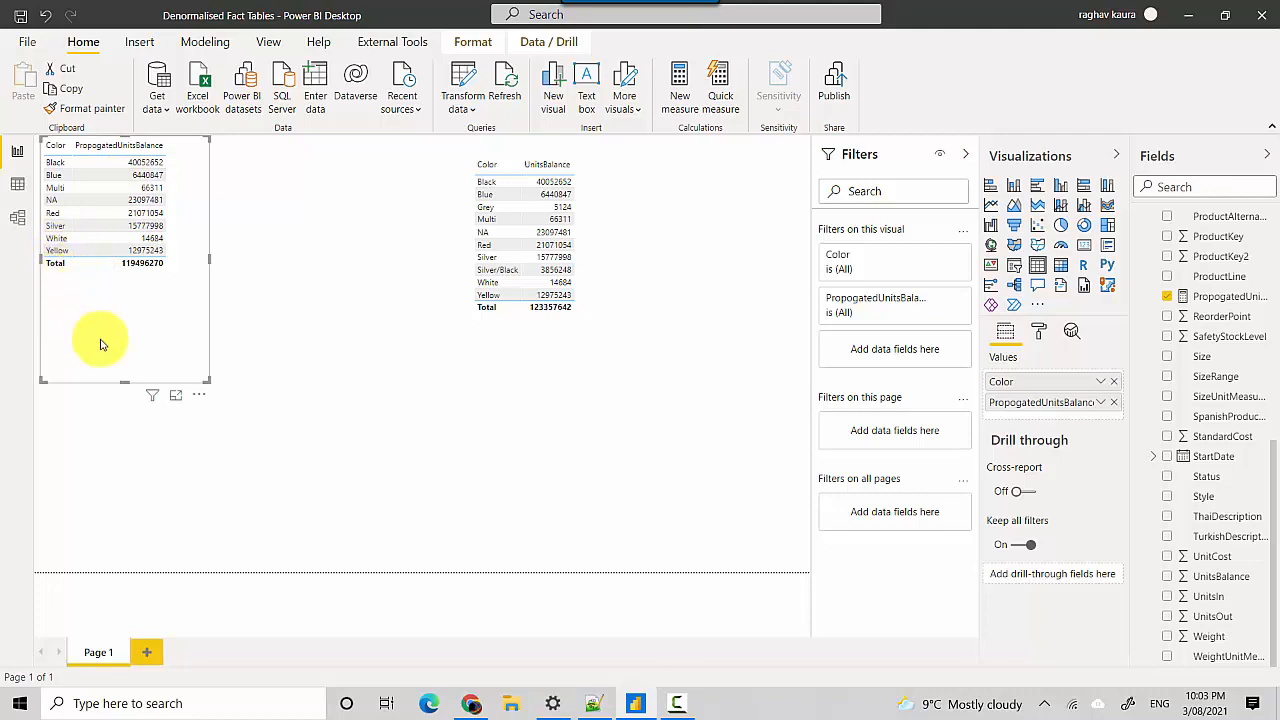